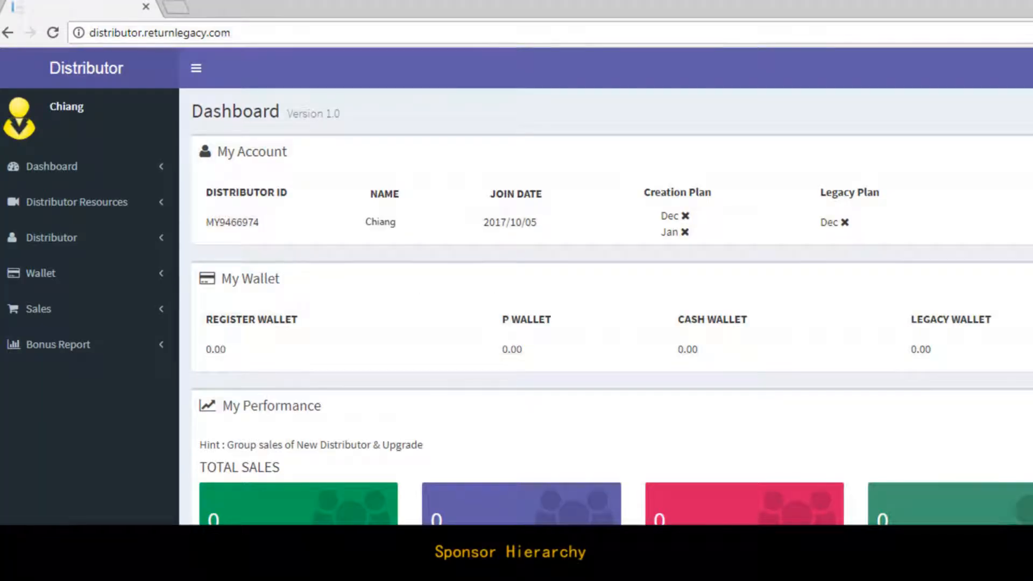
- Open the Sponsor Tree page from the Distributor menu's Sponsor Hierarchy option
click(53, 237)
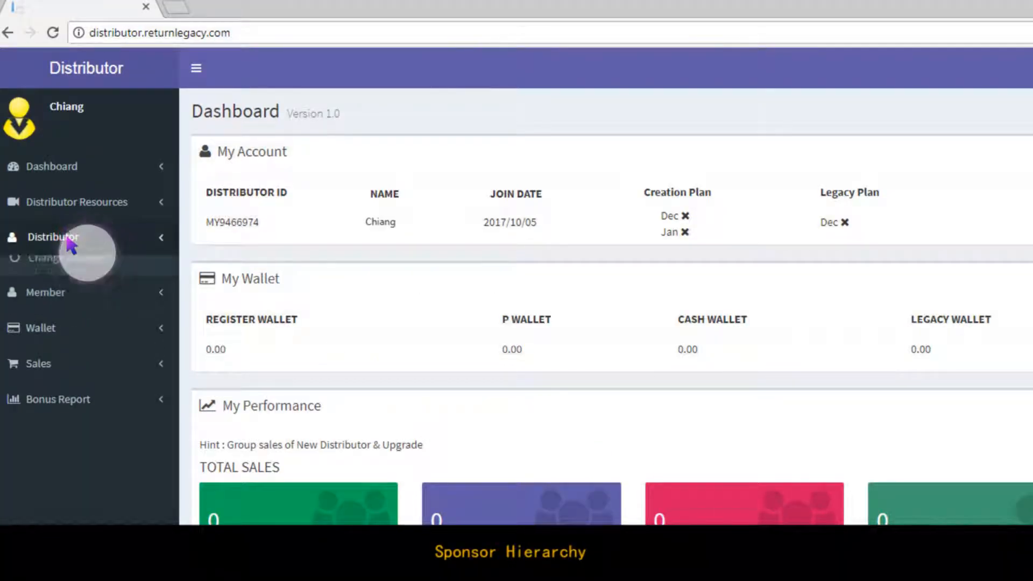
click(53, 237)
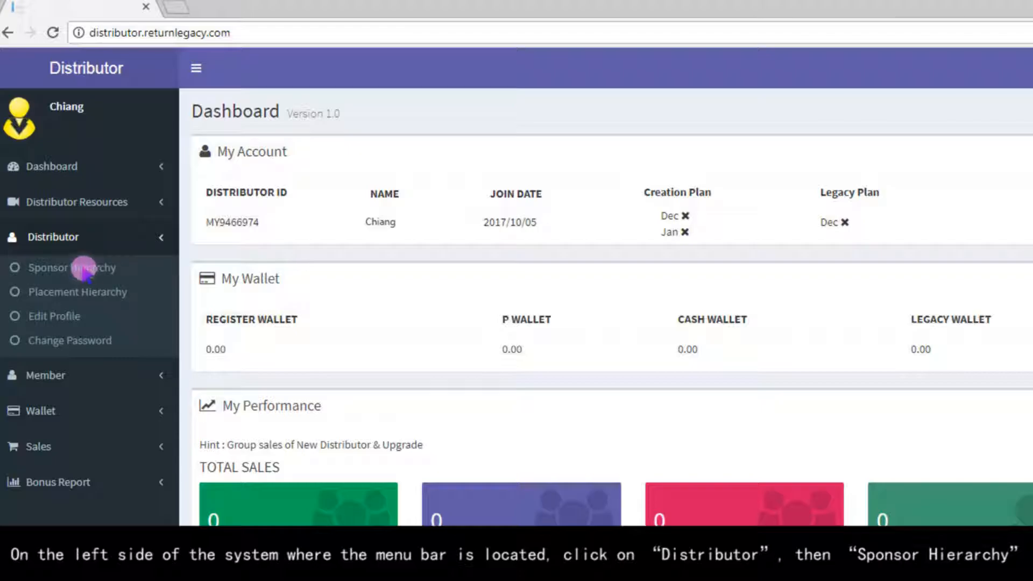
click(73, 267)
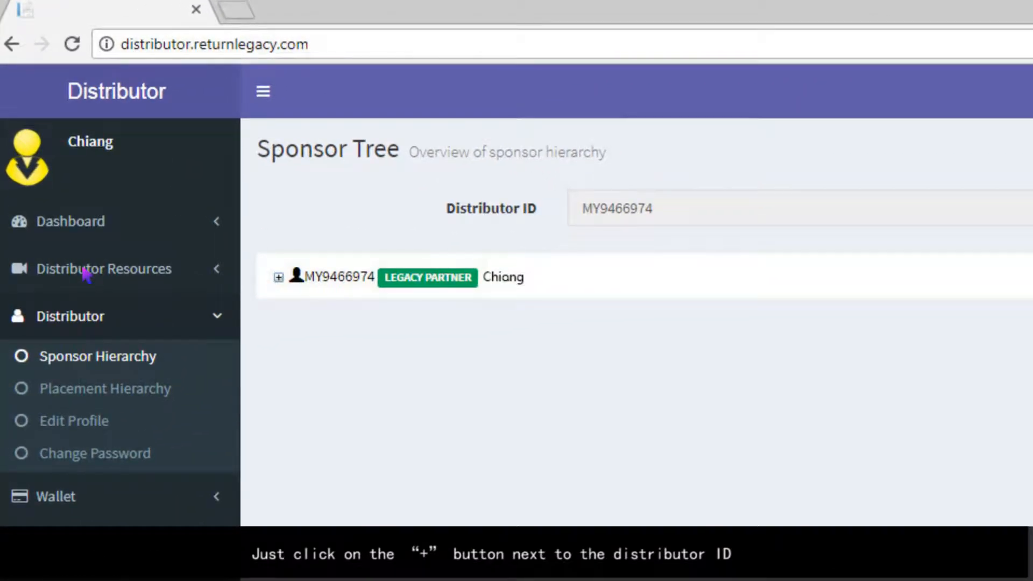
- Expand the top distributor entry and one of its downline entries in the sponsor tree
click(279, 277)
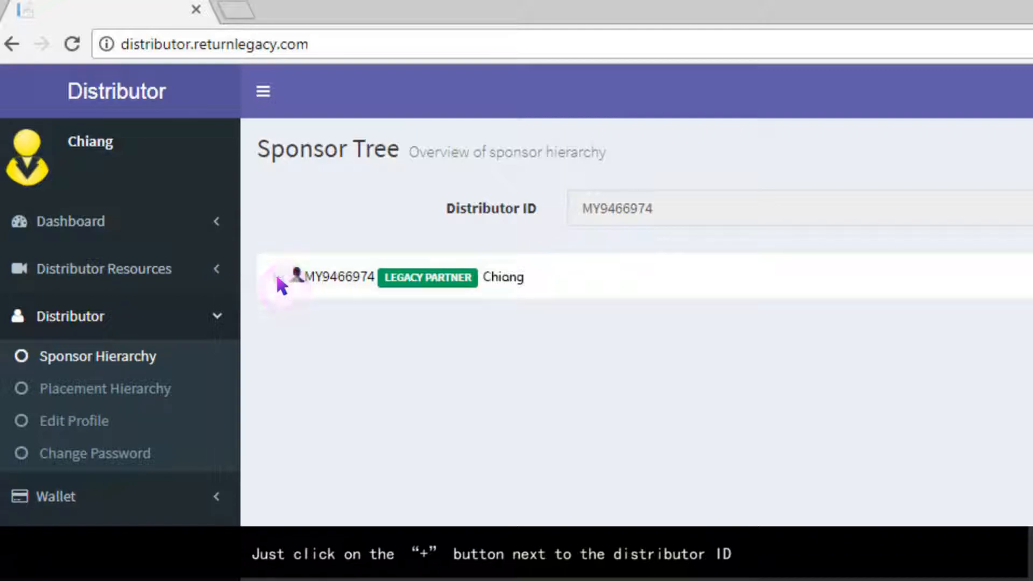
click(277, 275)
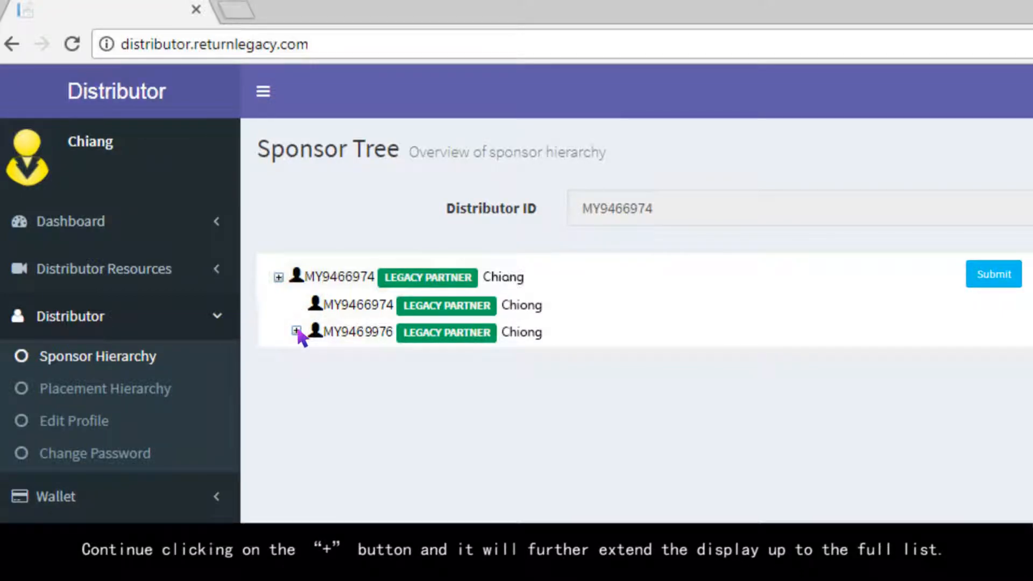
click(296, 331)
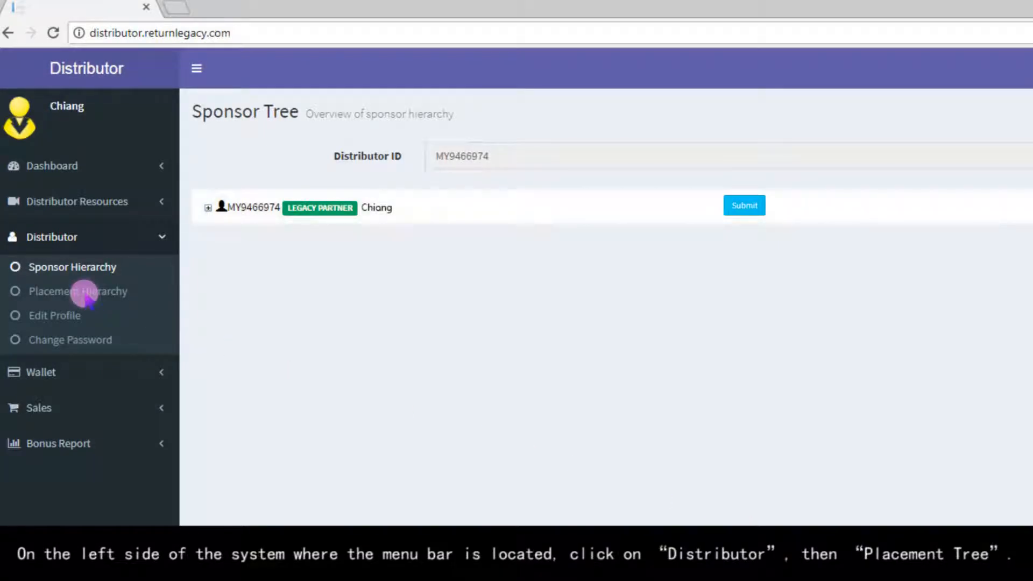
- Open Placement Hierarchy and choose 5 in Level To Show
click(78, 291)
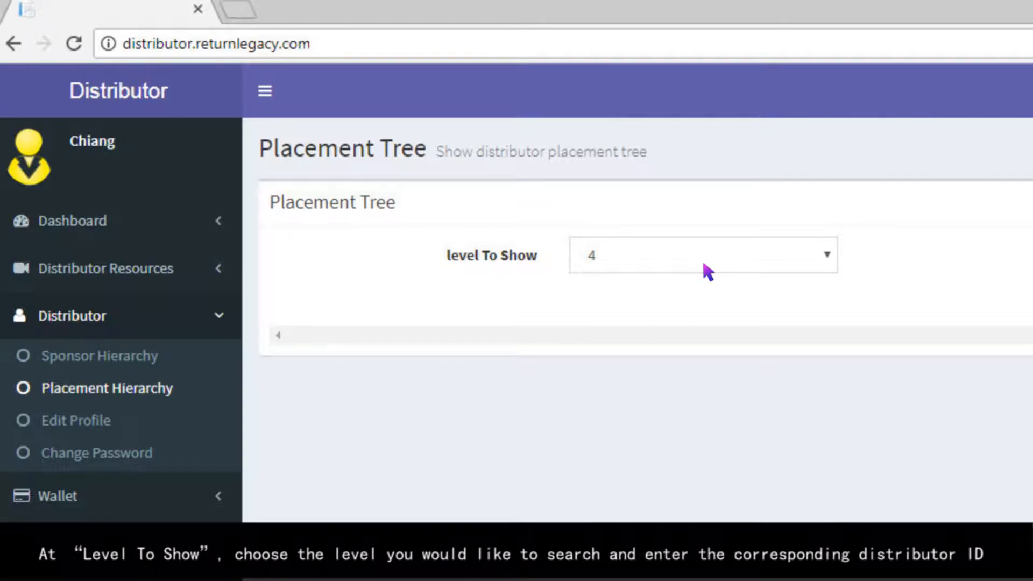
click(703, 255)
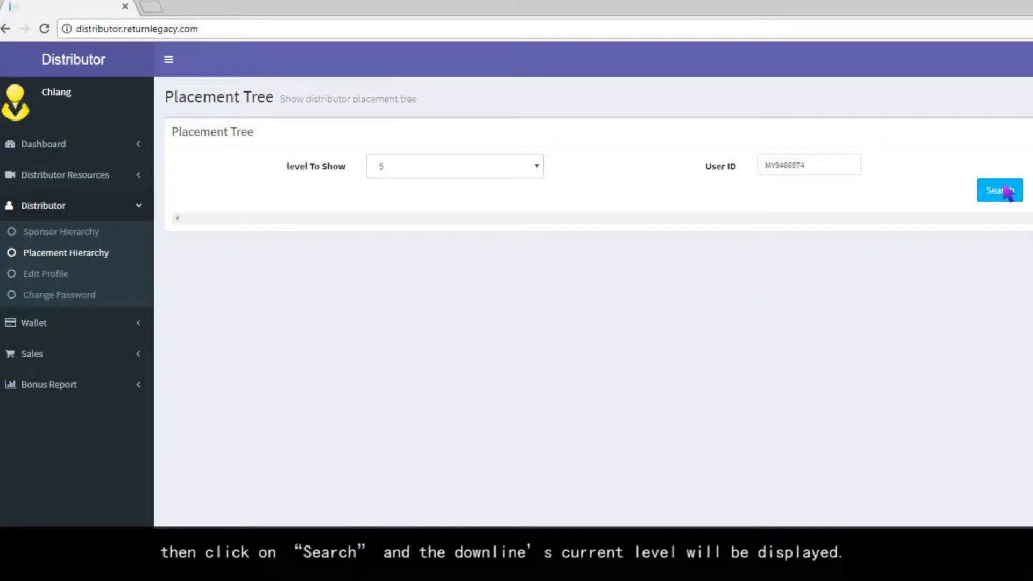
- Search the placement tree, drill into DISTRIBUTOR 2 and 4, then reload from DISTRIBUTOR 1
click(1000, 191)
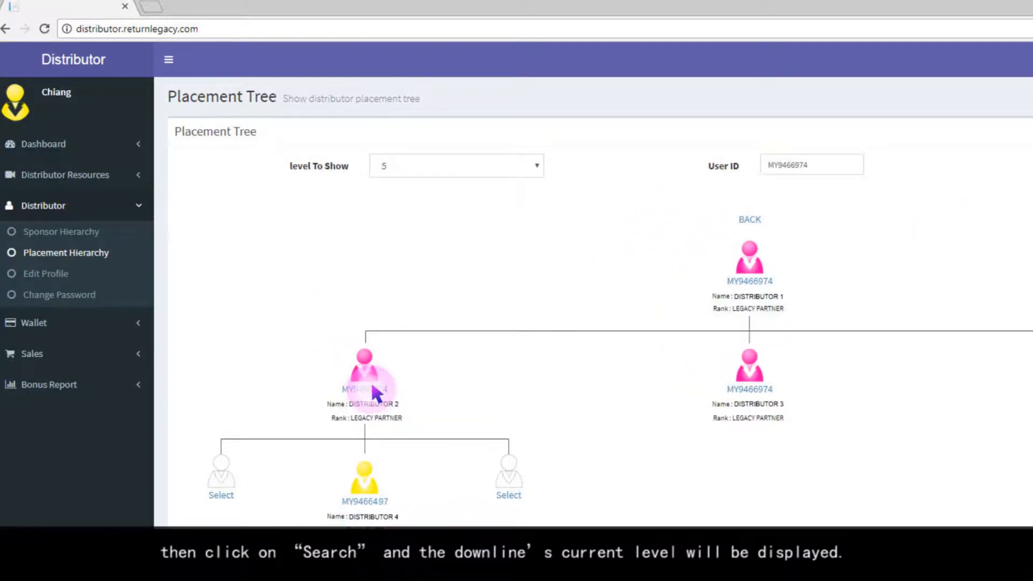
click(365, 369)
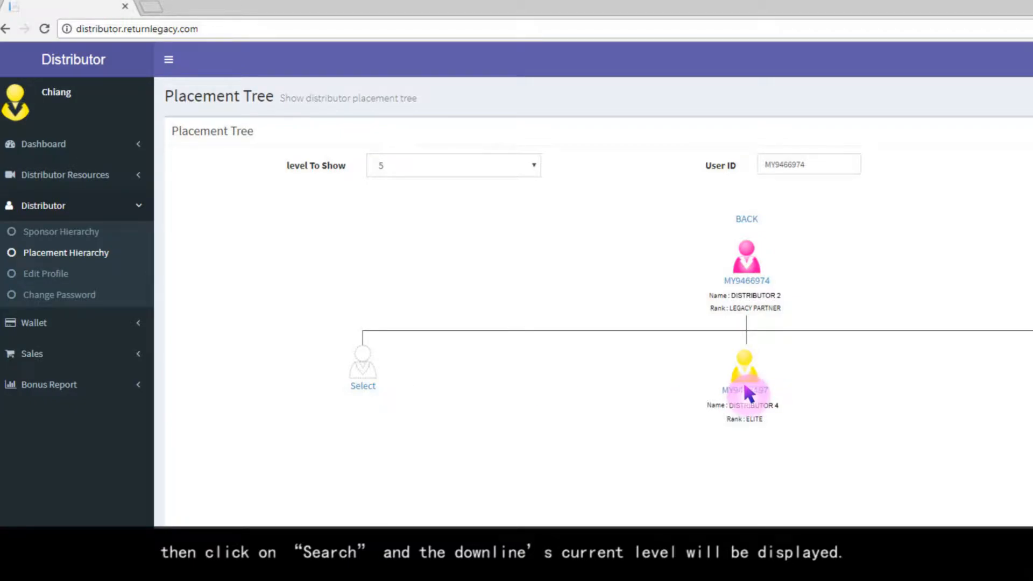
click(745, 385)
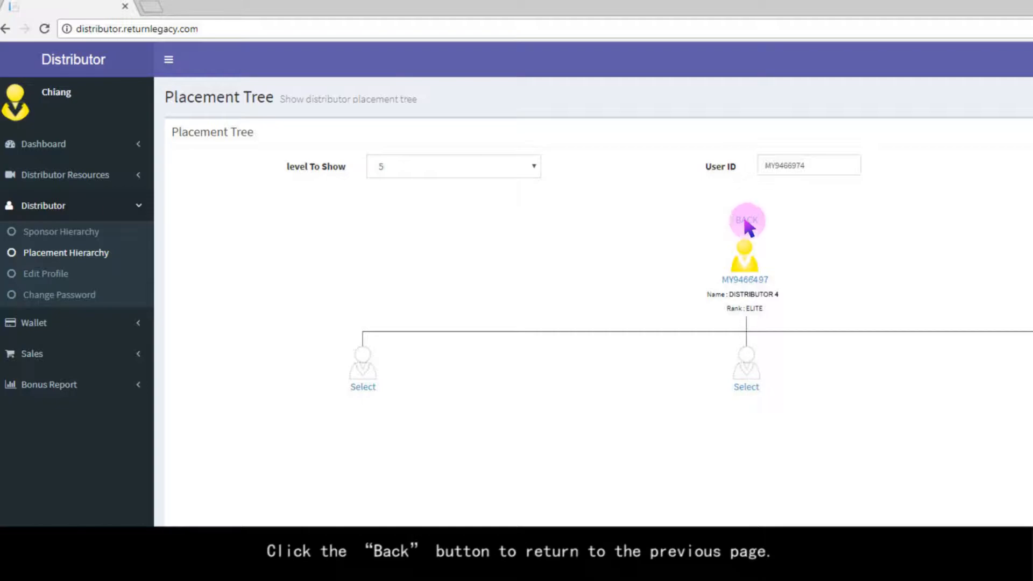
click(745, 220)
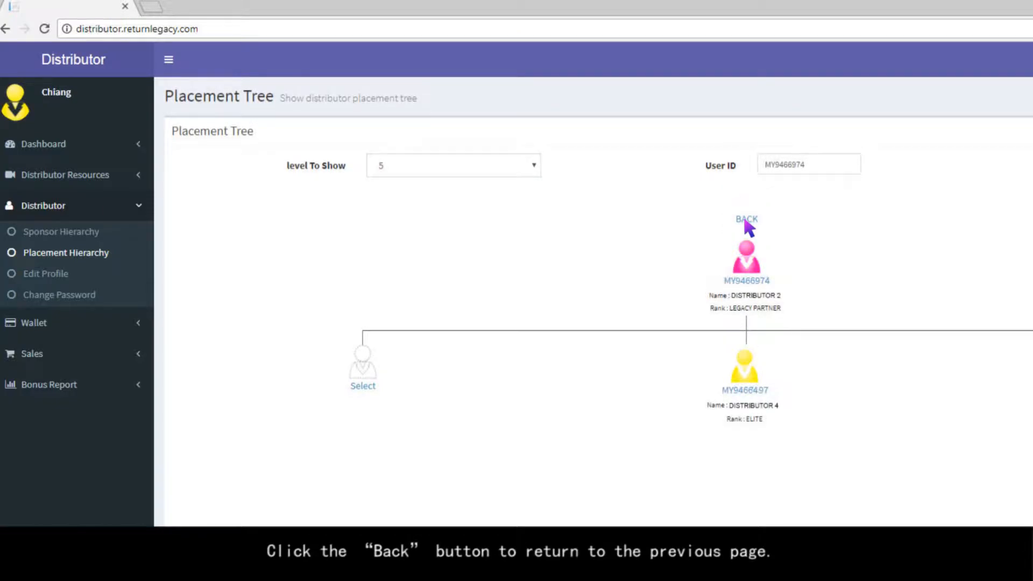
click(745, 219)
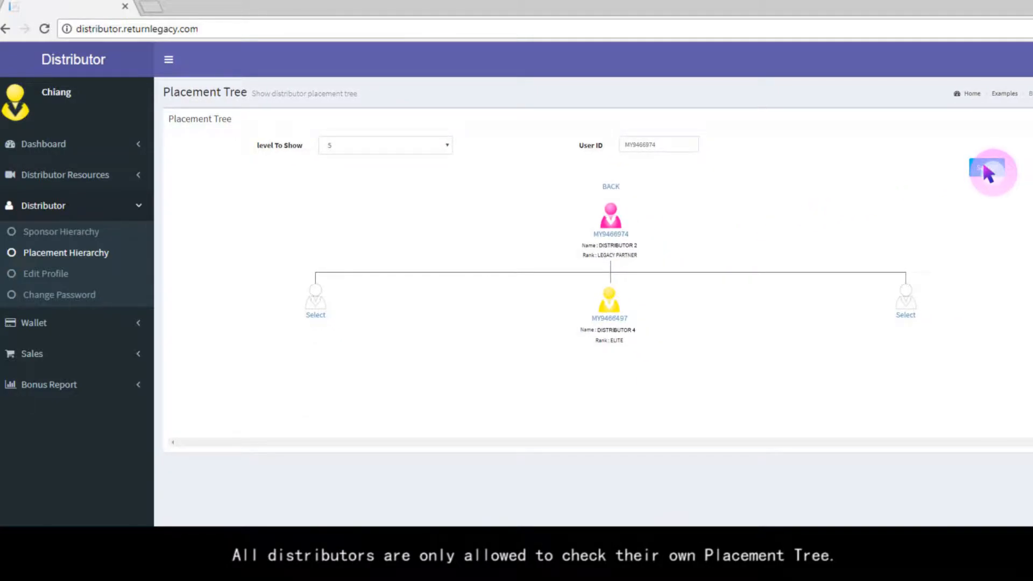
click(987, 168)
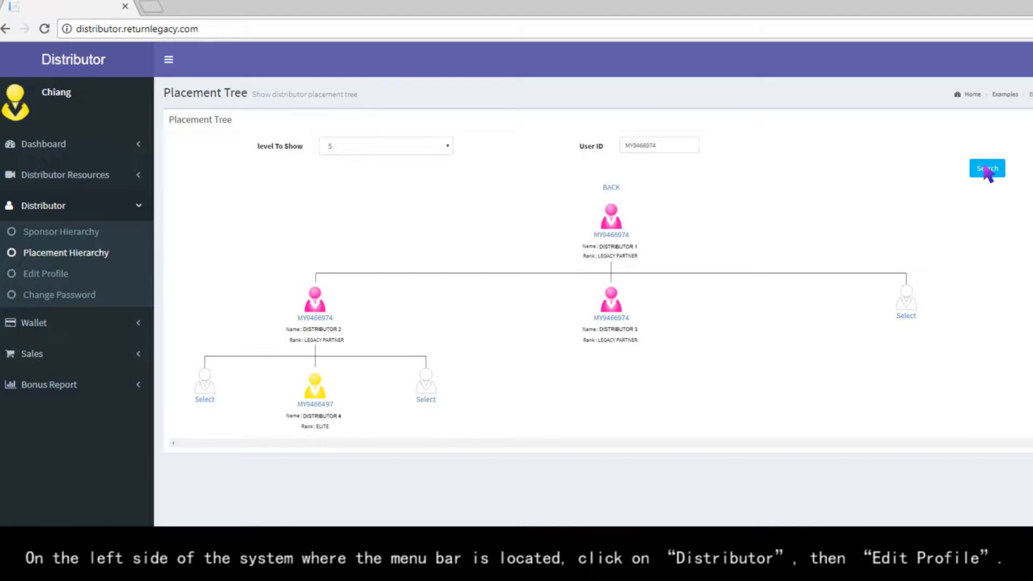
mouse_move(998, 203)
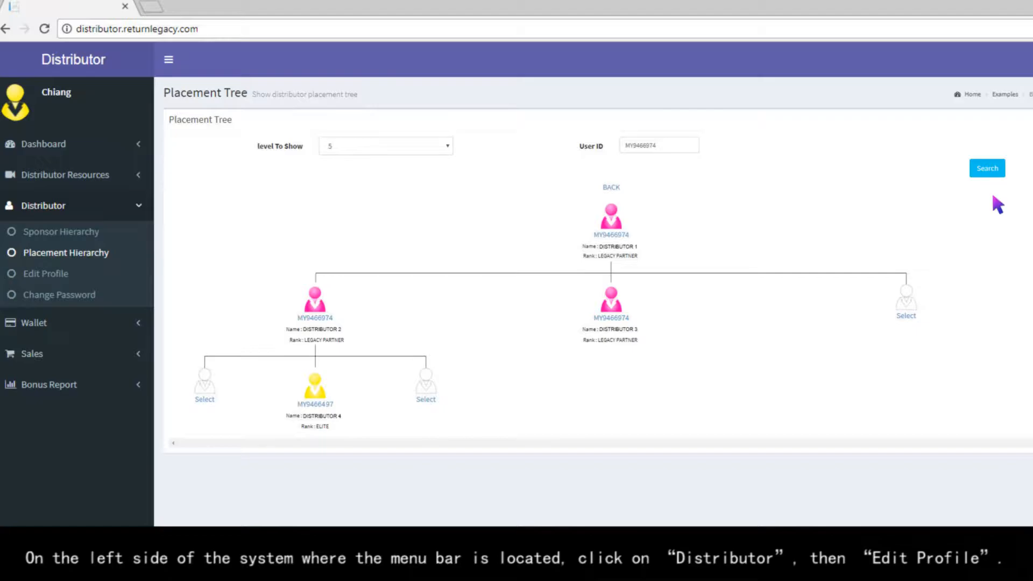
- Open Edit Profile and scroll through Personal Info down to the Upload I/C fields
click(47, 273)
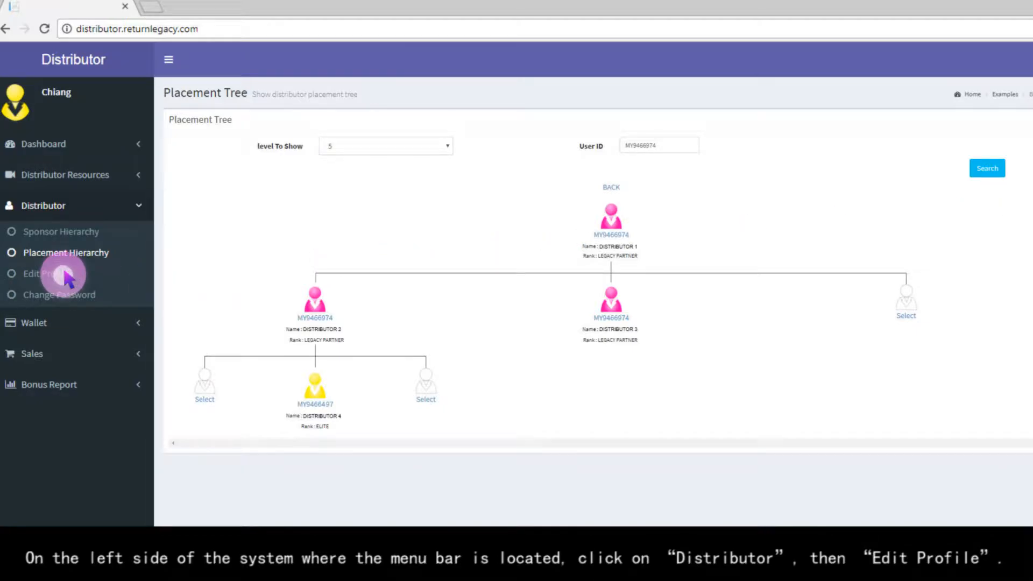
click(55, 273)
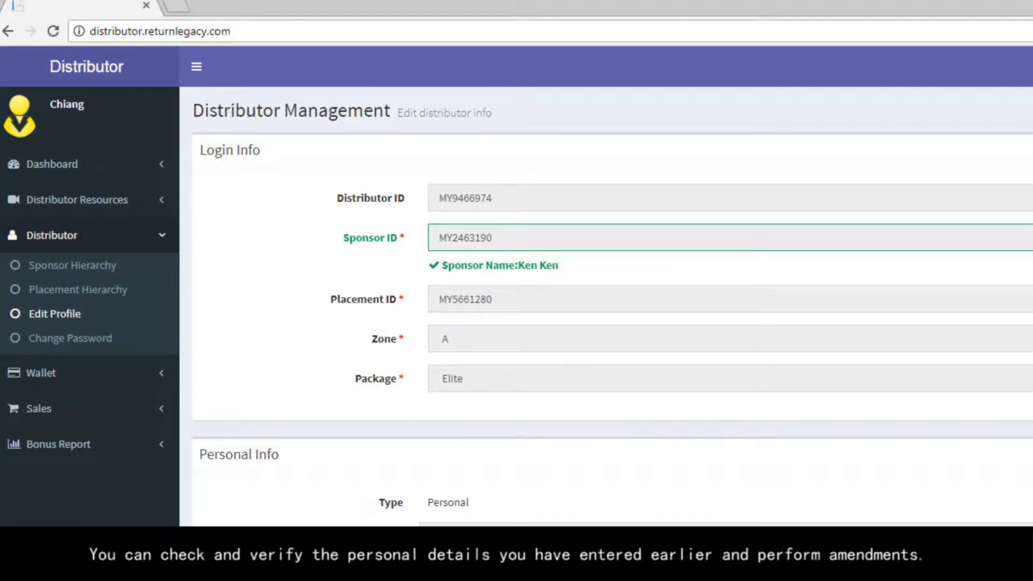
scroll(down, 3)
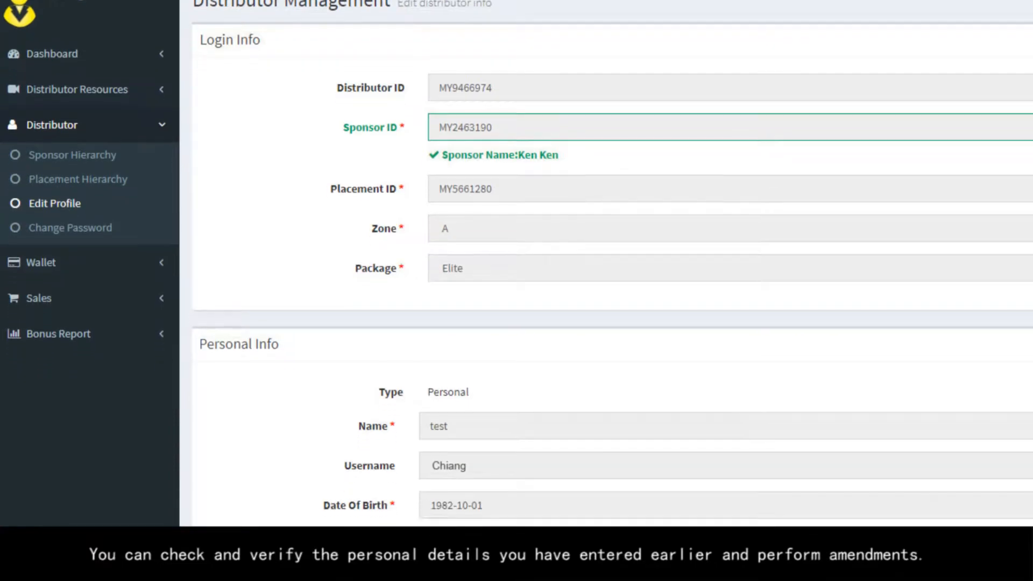
scroll(down, 3)
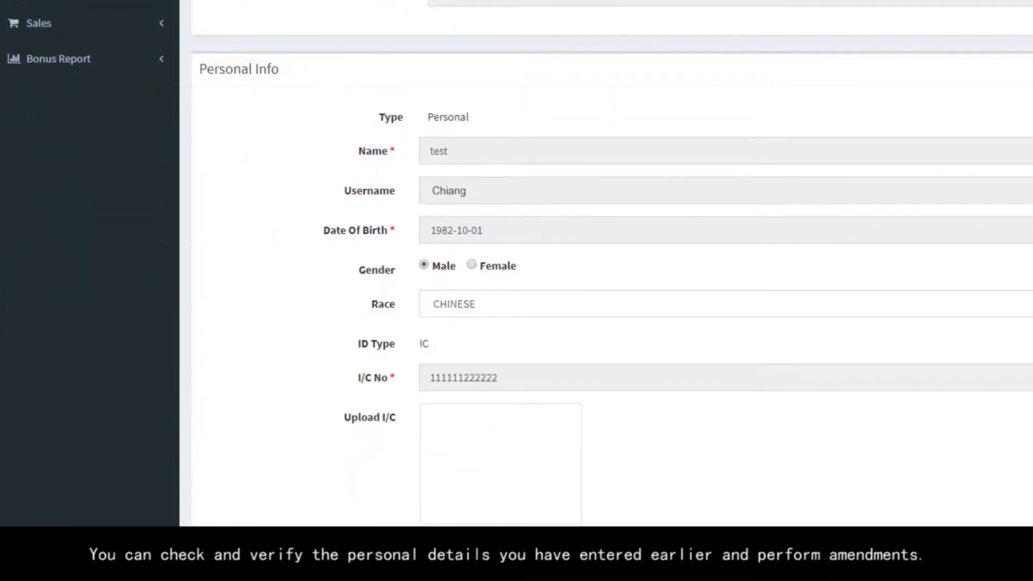
scroll(down, 3)
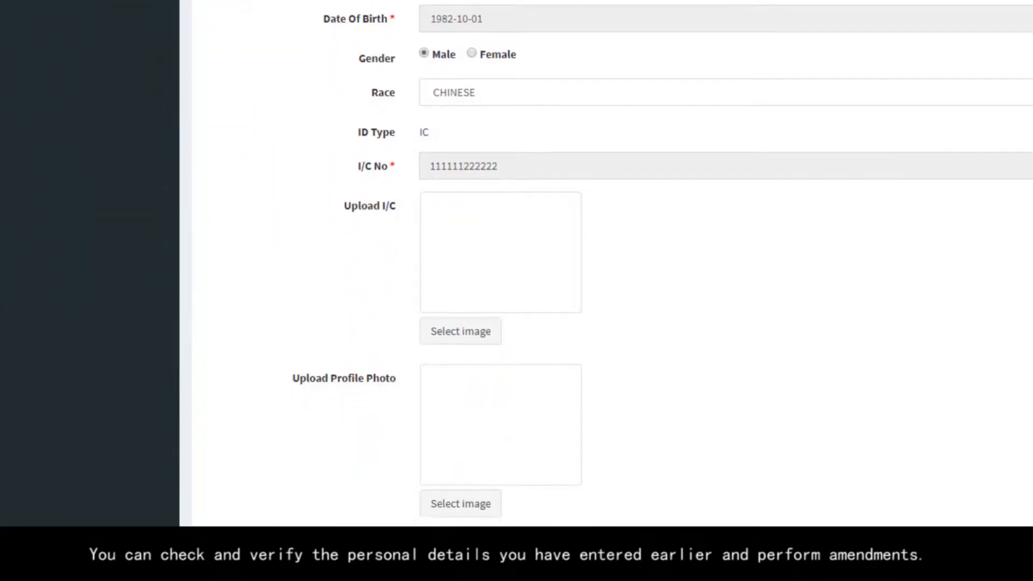
scroll(down, 3)
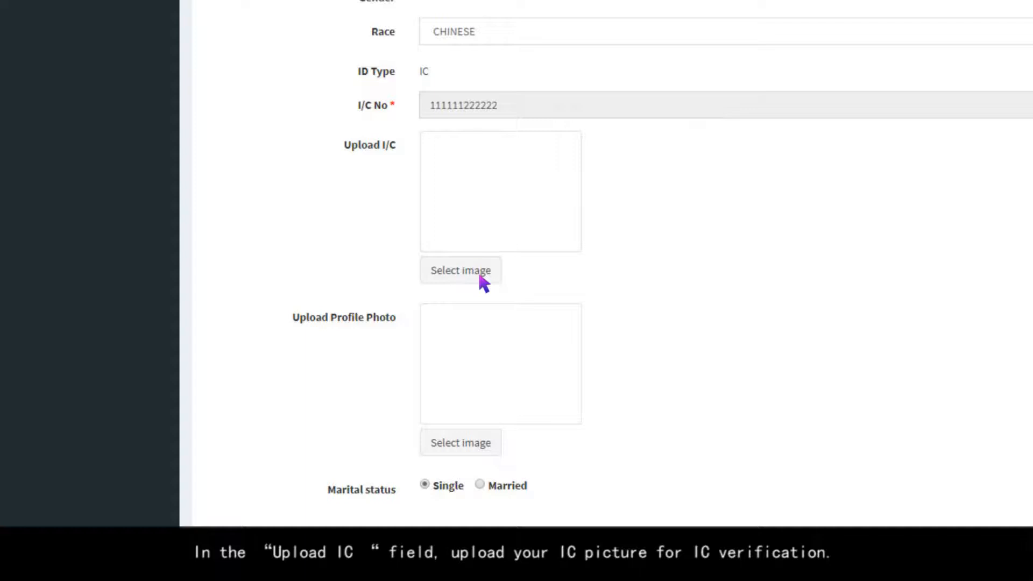
- Attach photo.png through the Select image file dialog as the distributor's profile photo
click(459, 270)
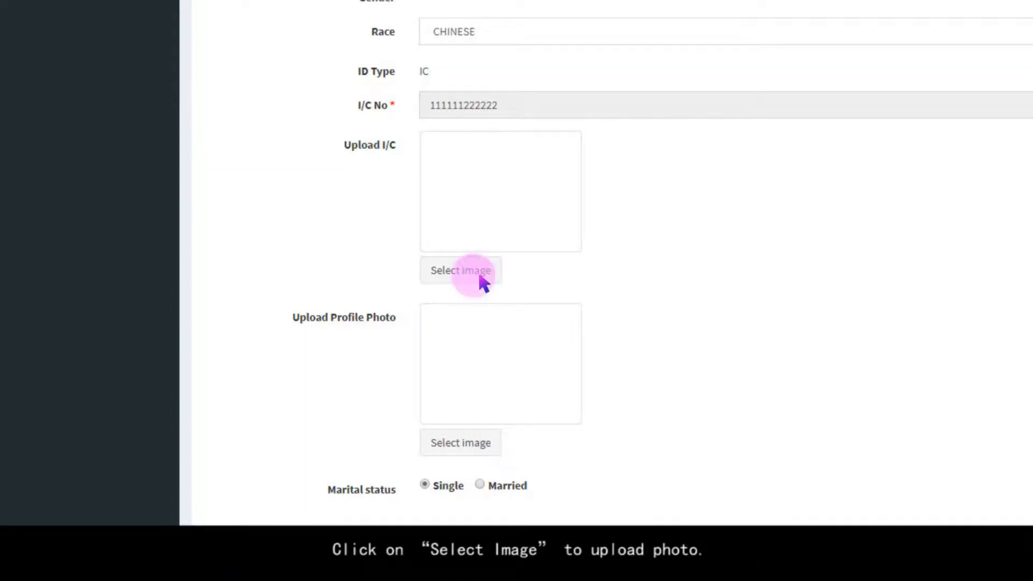
click(460, 270)
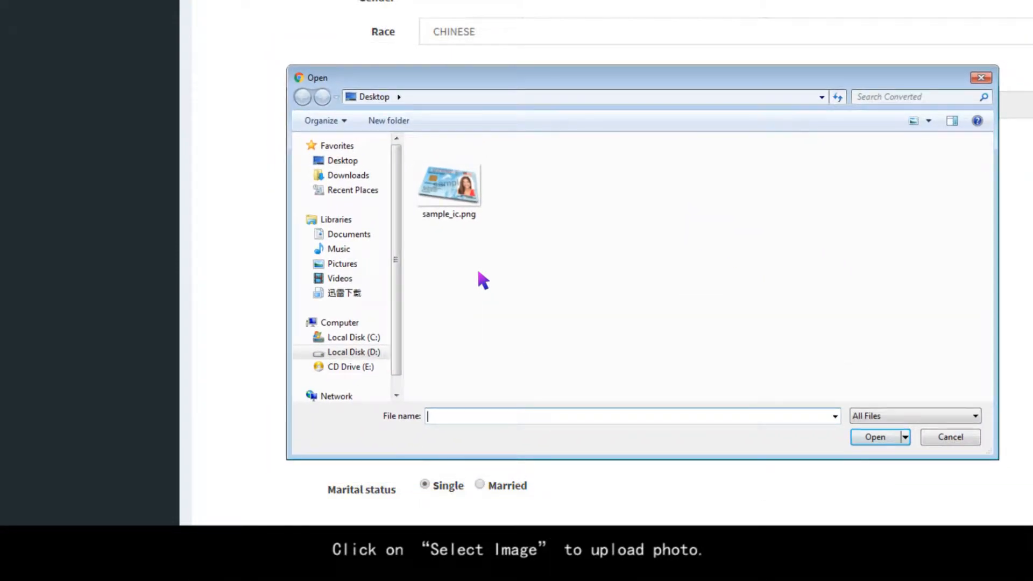
click(448, 181)
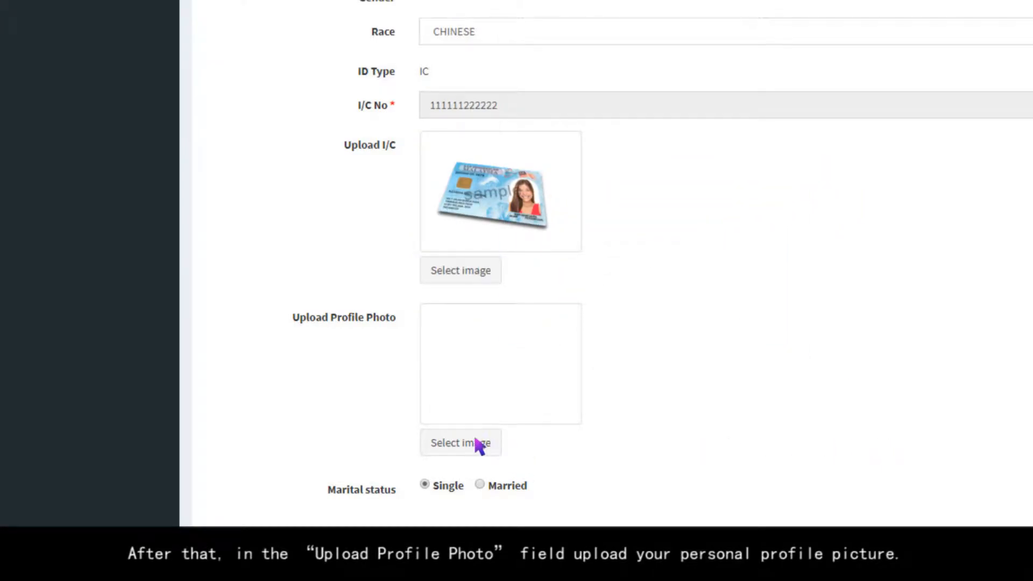
click(461, 442)
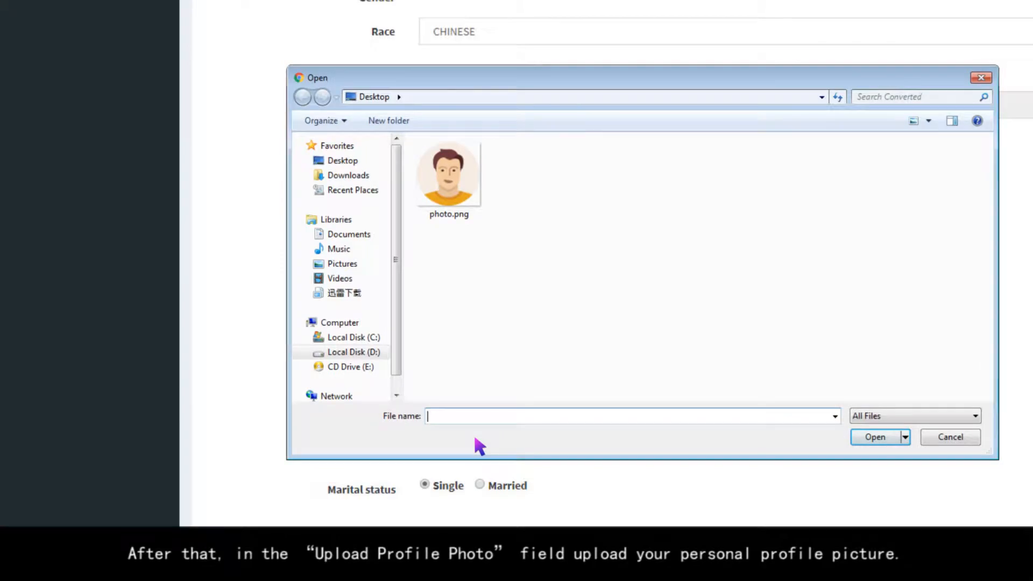
click(448, 173)
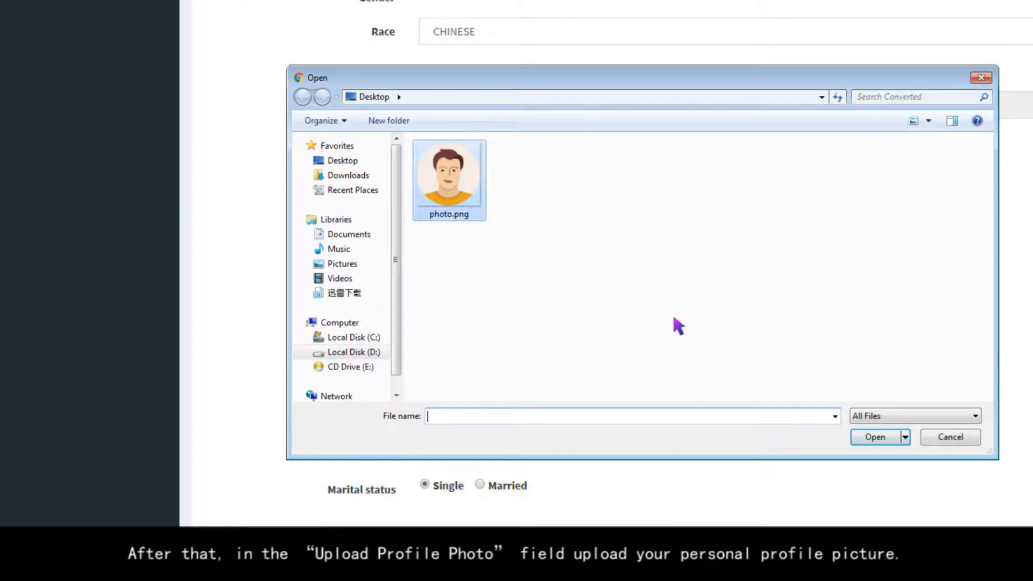
double_click(449, 171)
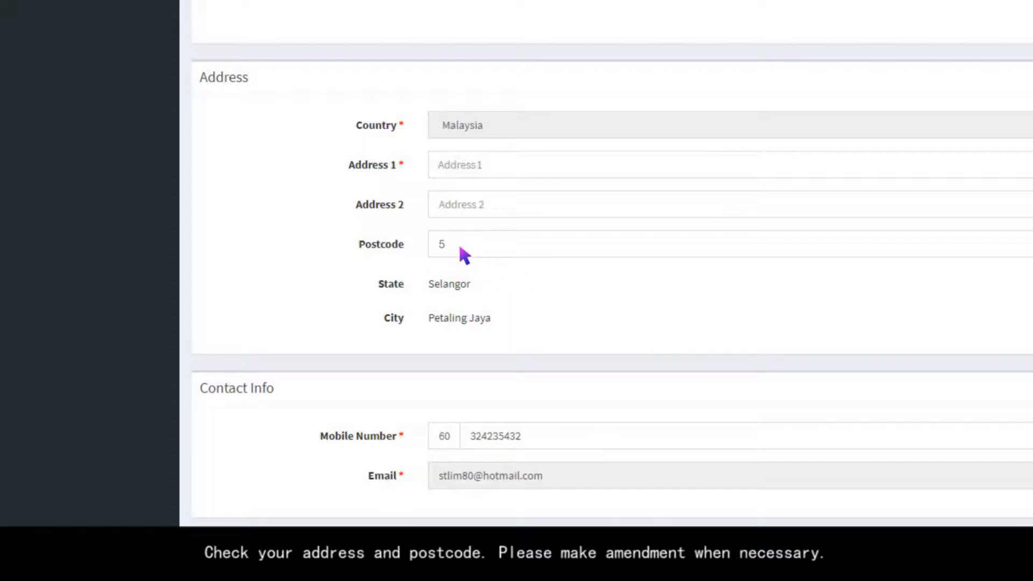
- Enter postcode 55100, select HONG LEONG BANK, and fill in the bank account number
text(5100)
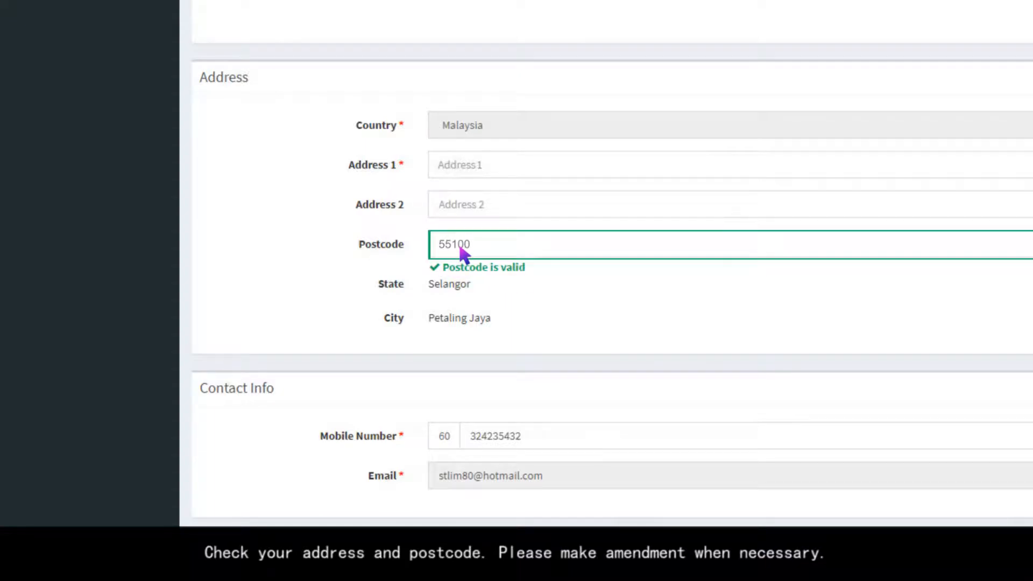
scroll(down, 3)
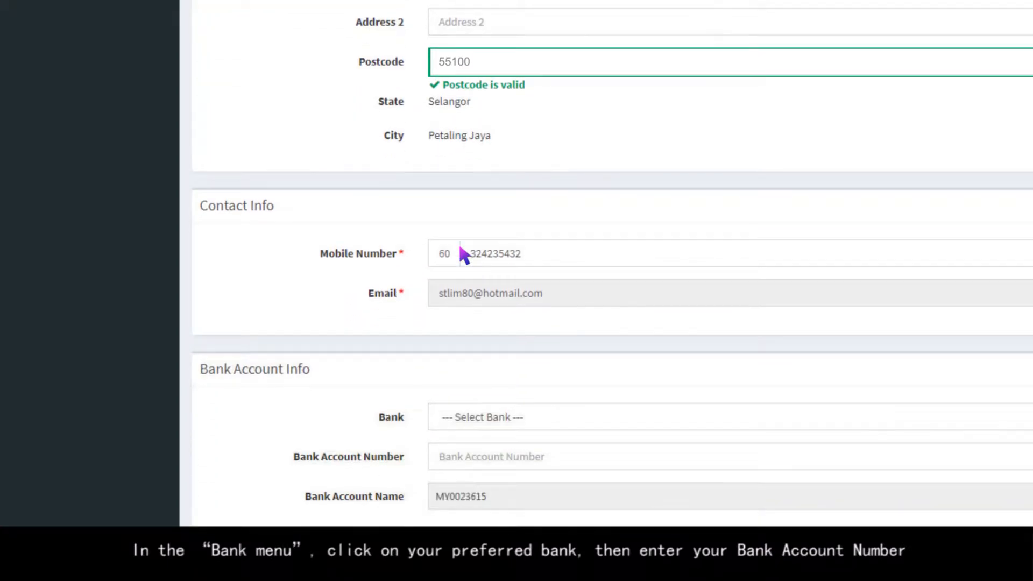
scroll(down, 3)
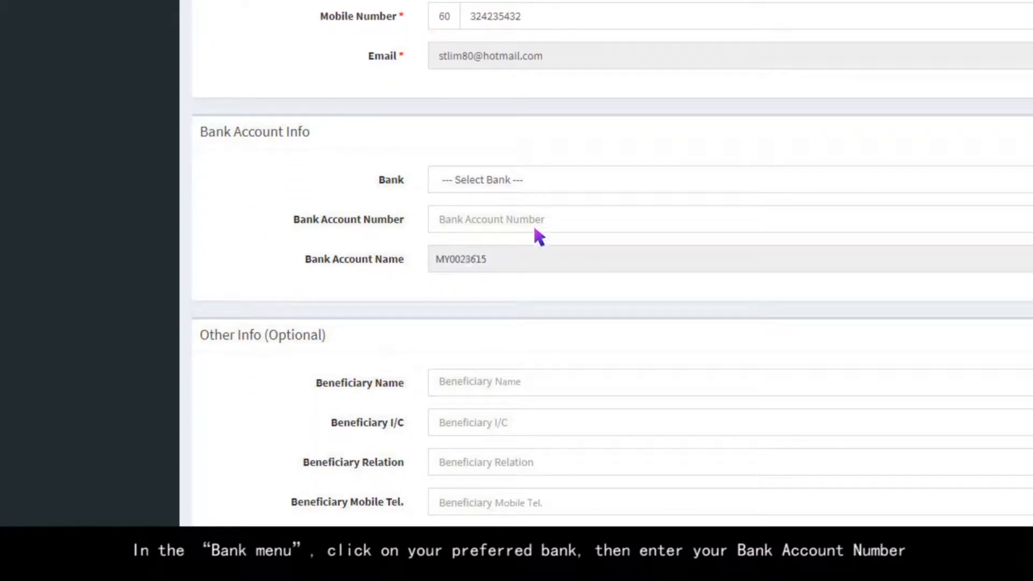
mouse_move(725, 190)
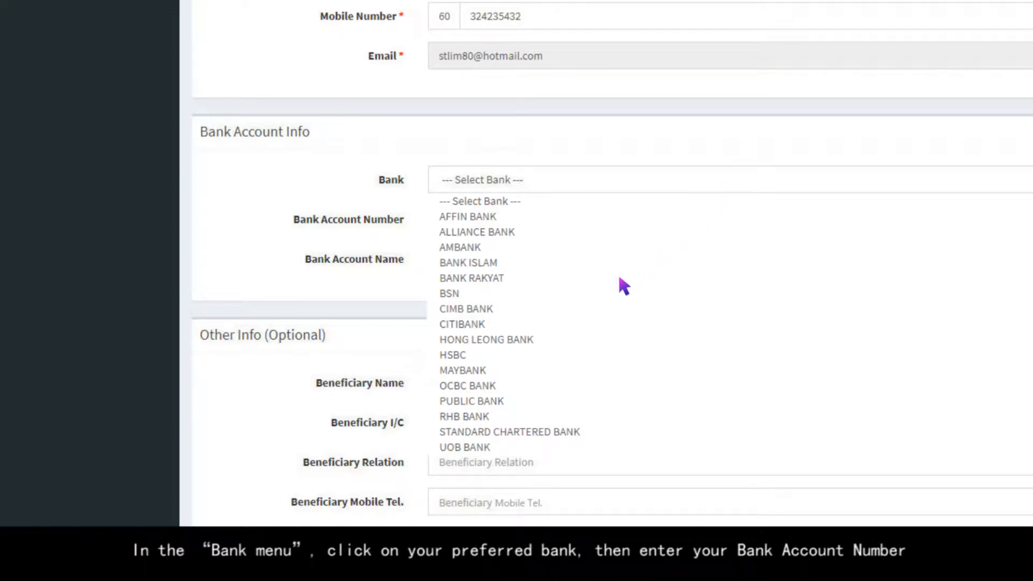
click(486, 340)
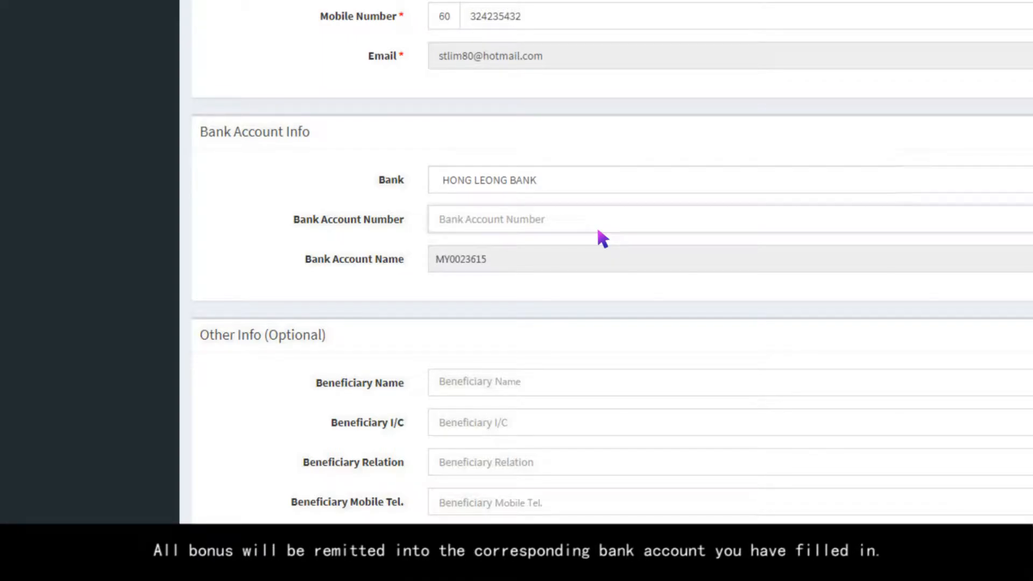
text(****)
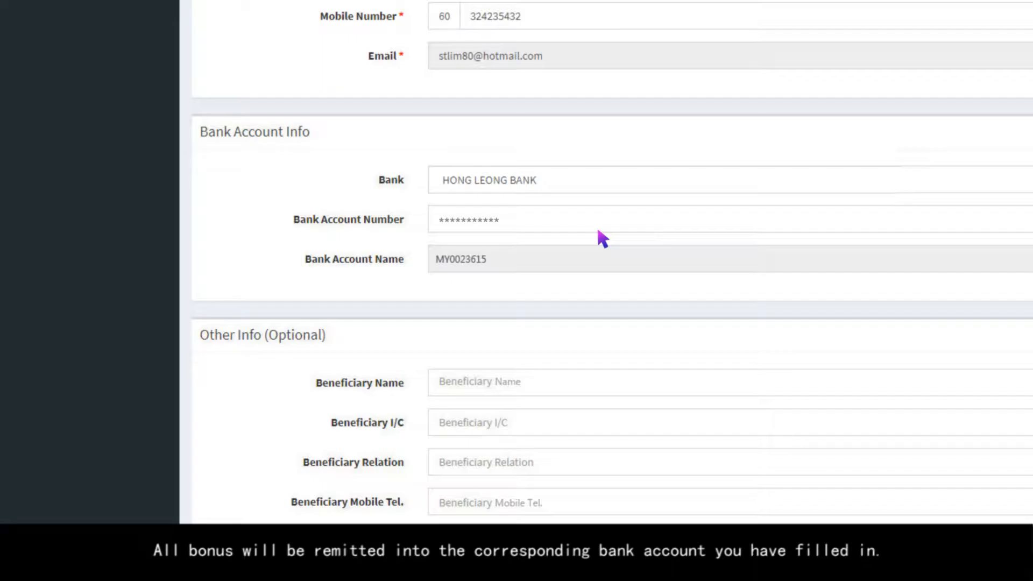
scroll(down, 3)
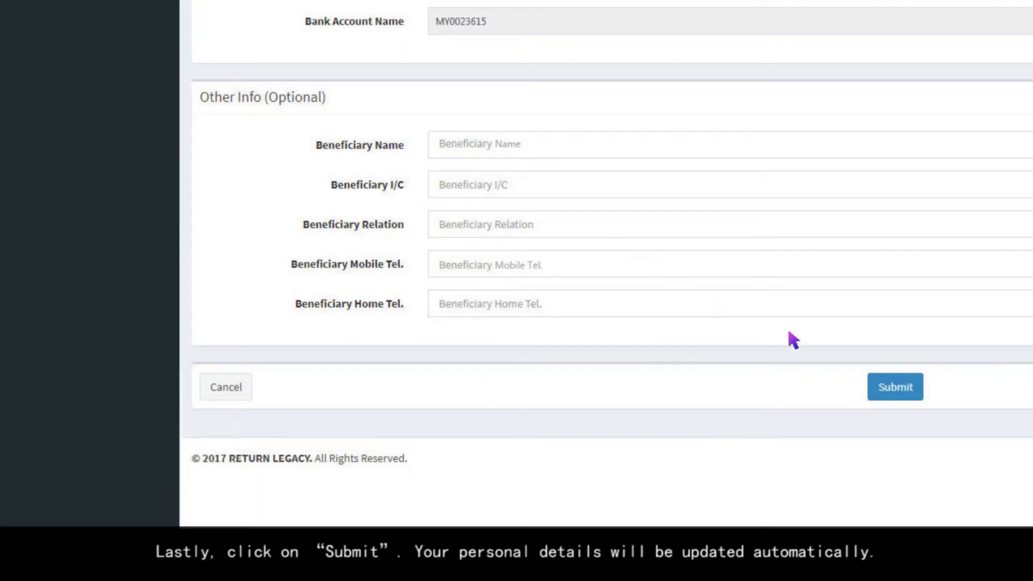
- Submit the edited profile and get the 'Record updated' alert
click(895, 387)
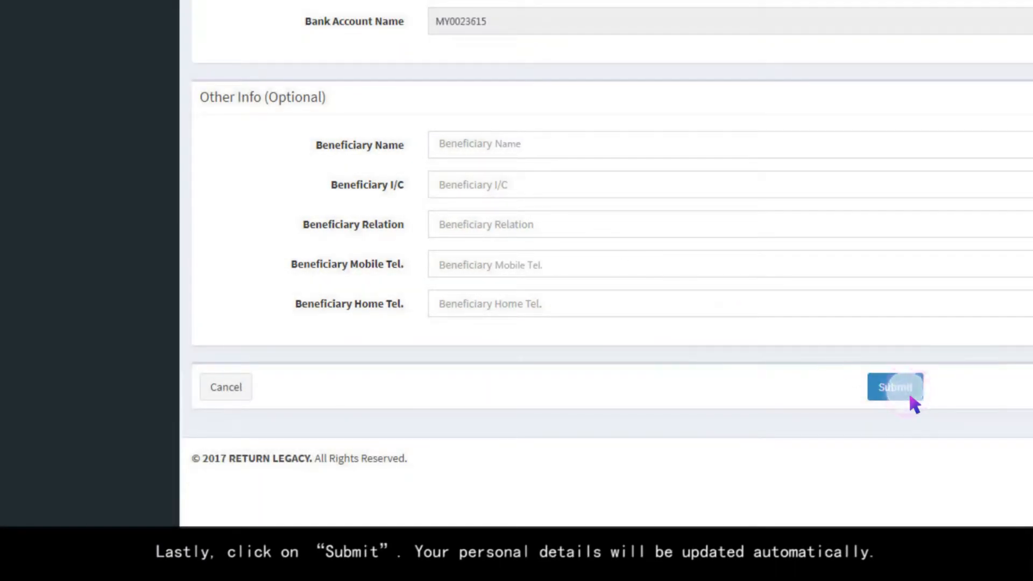
click(895, 387)
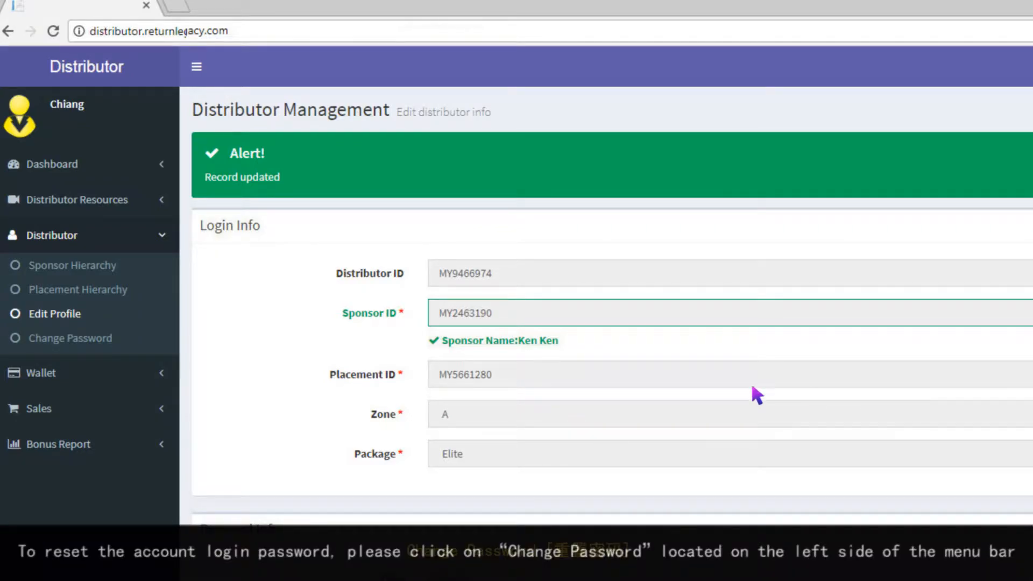
mouse_move(69, 352)
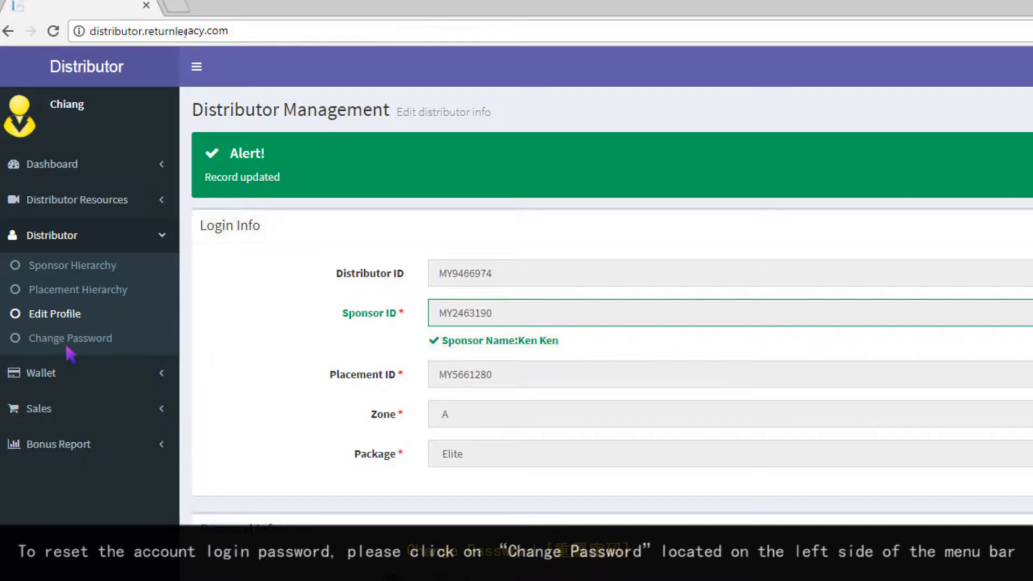
- Fill in the old, new and confirm login passwords on the Change Password page and submit
click(71, 338)
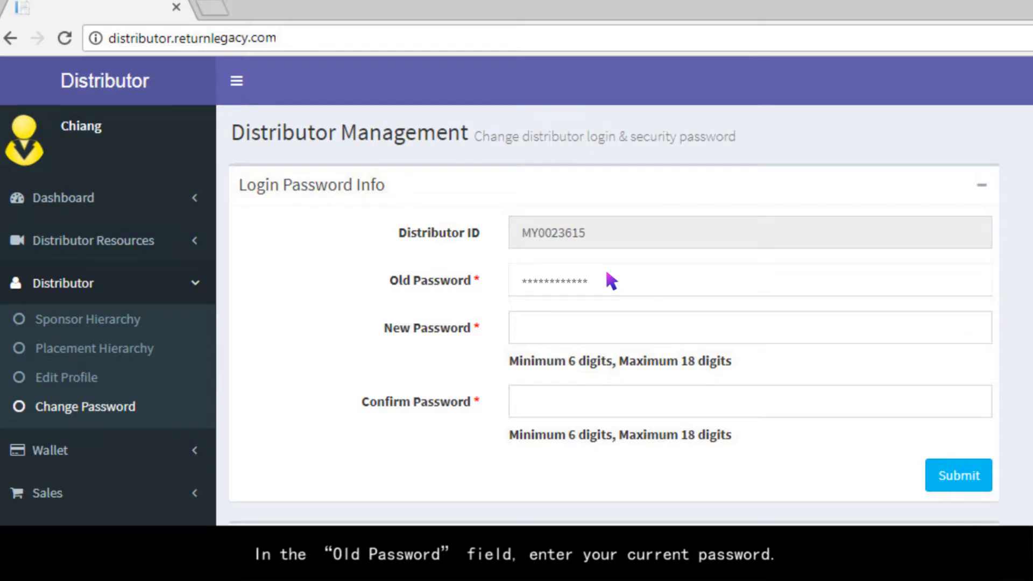
click(748, 327)
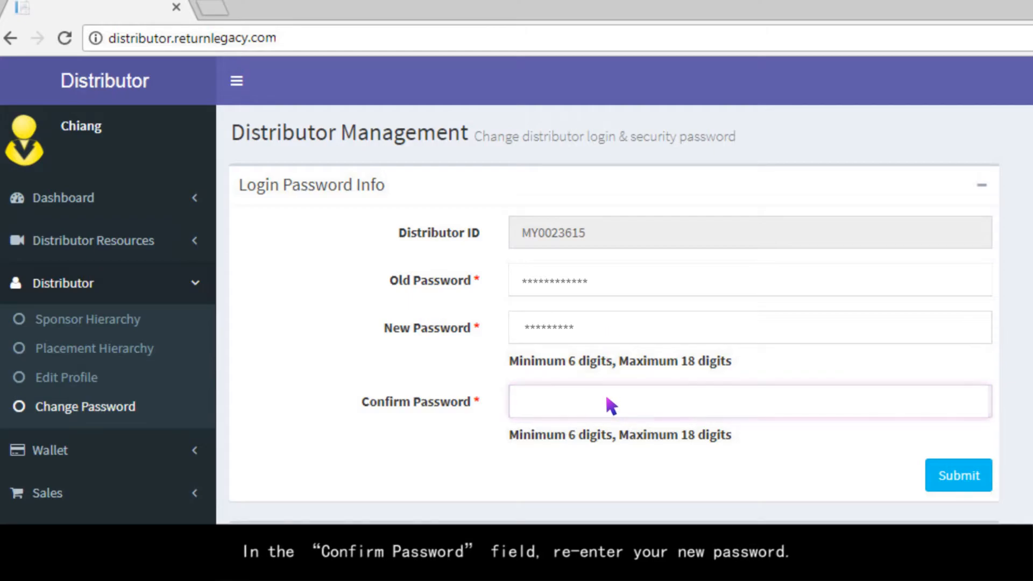
text(****)
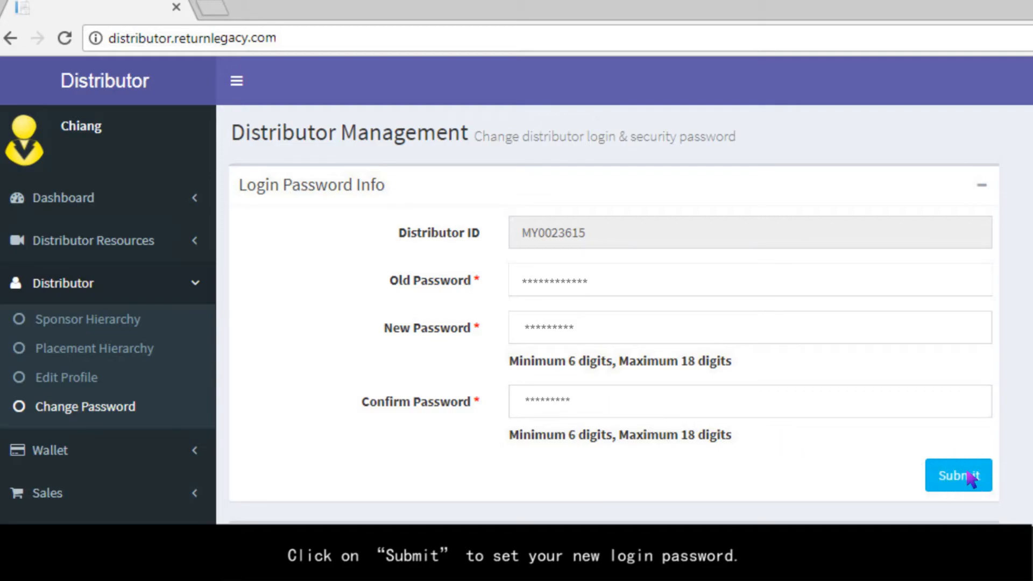
click(959, 475)
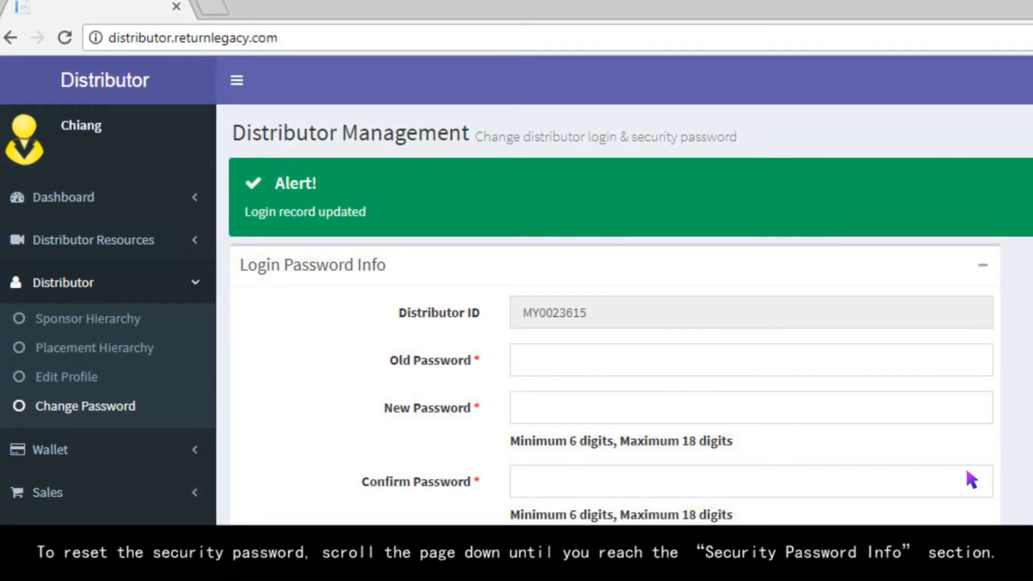
- Fill in the old, new and confirm security passwords under Security Password Info and submit
scroll(down, 3)
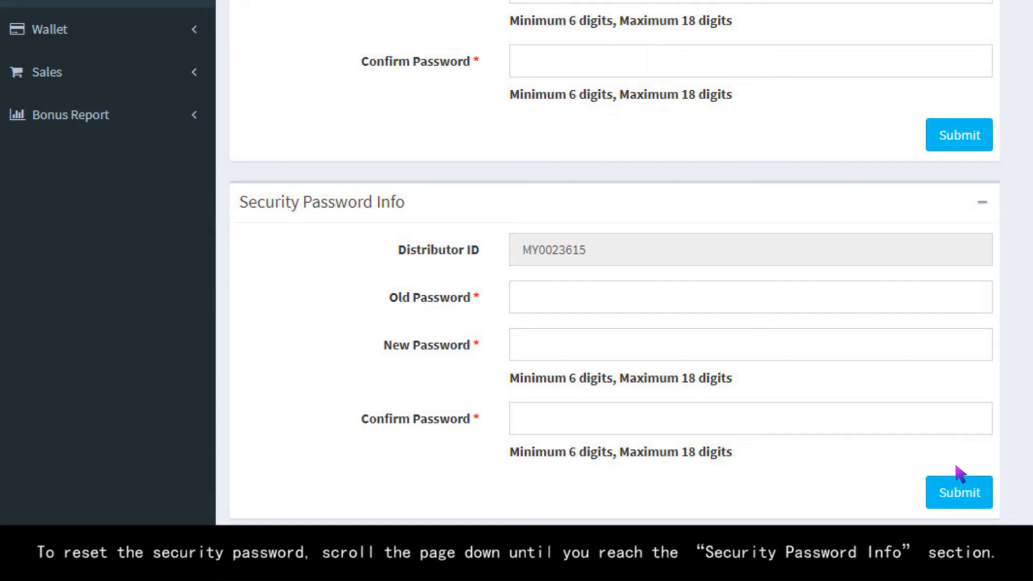
click(750, 297)
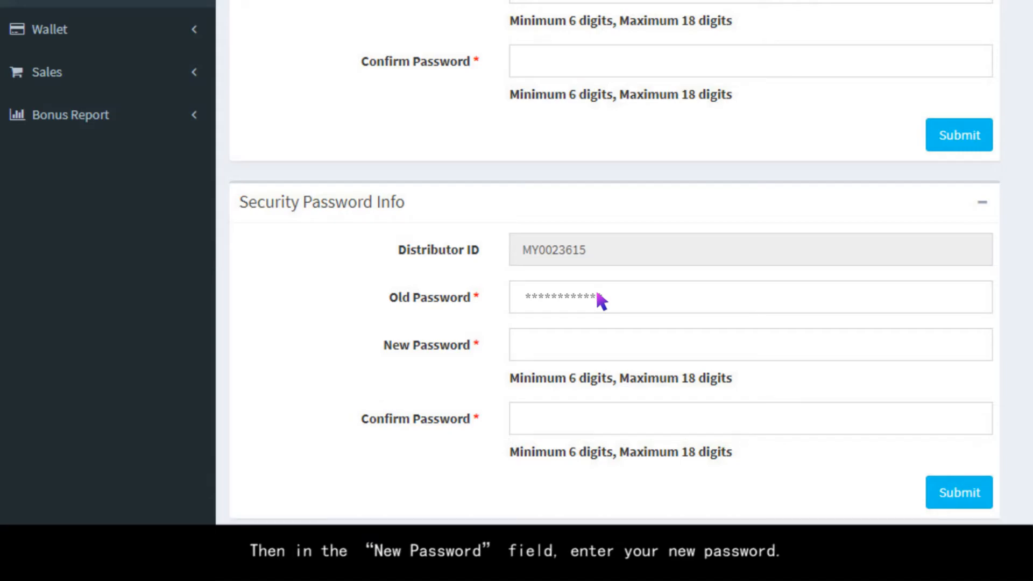
mouse_move(598, 341)
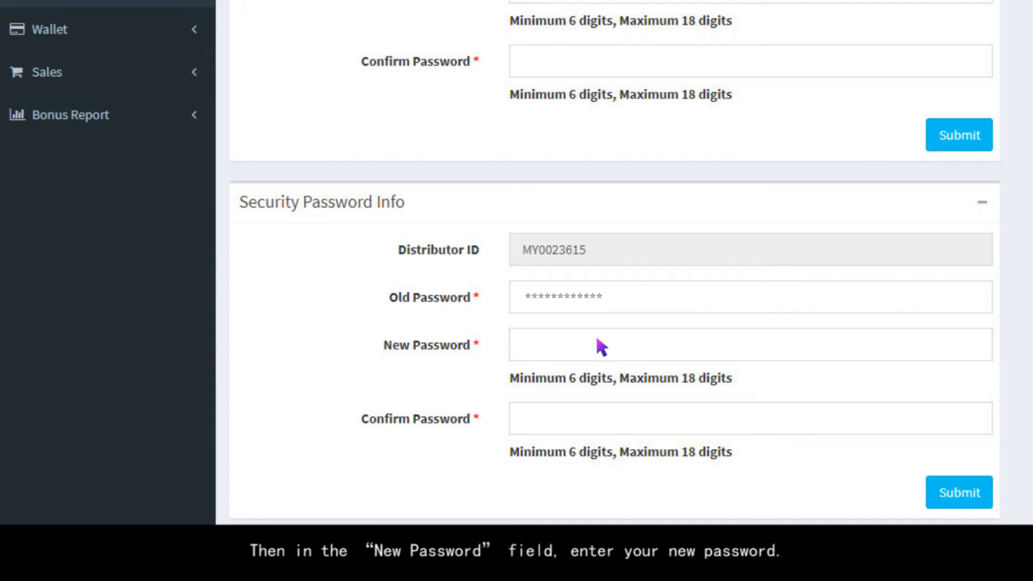
text(password)
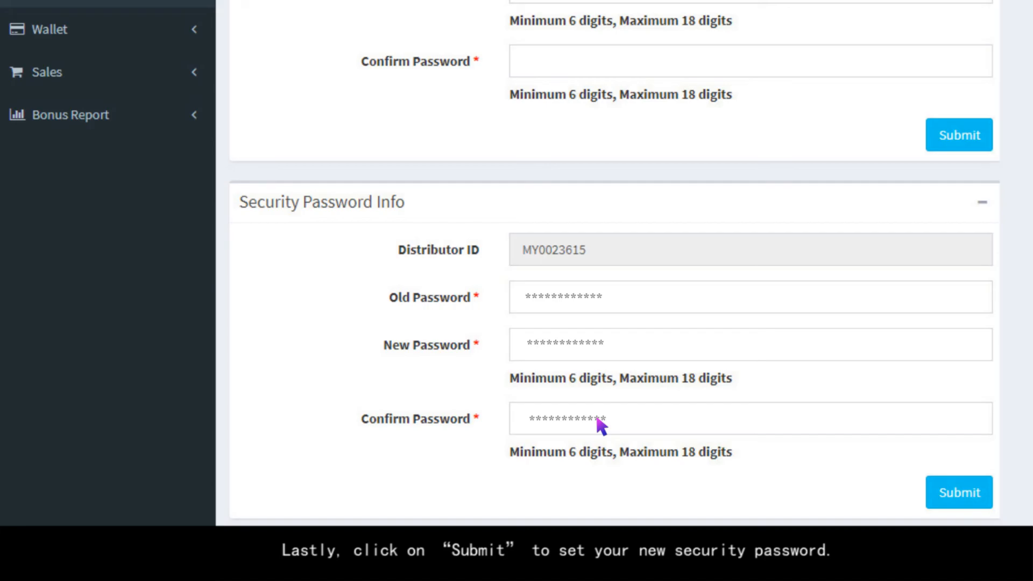
click(959, 493)
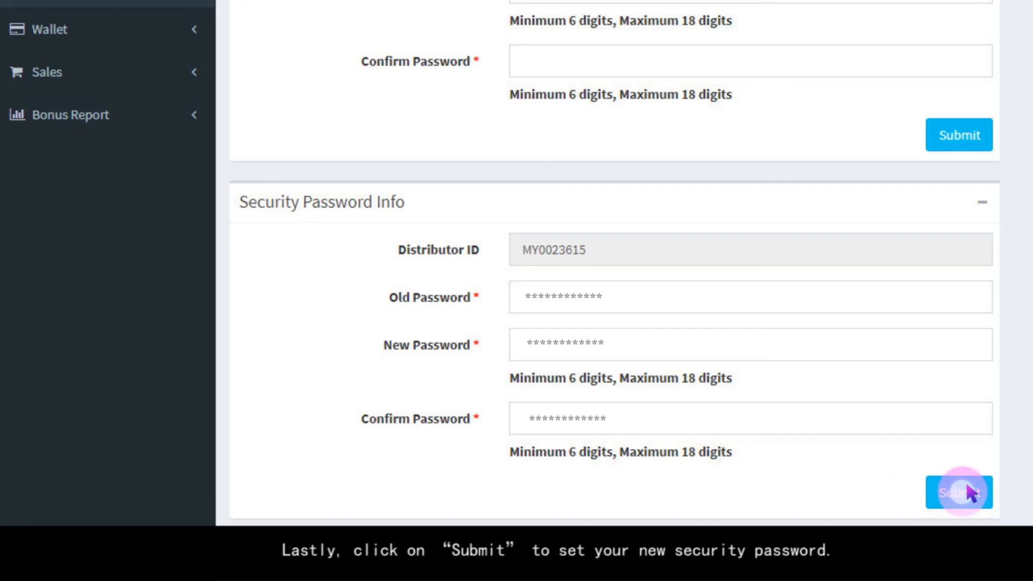
click(959, 493)
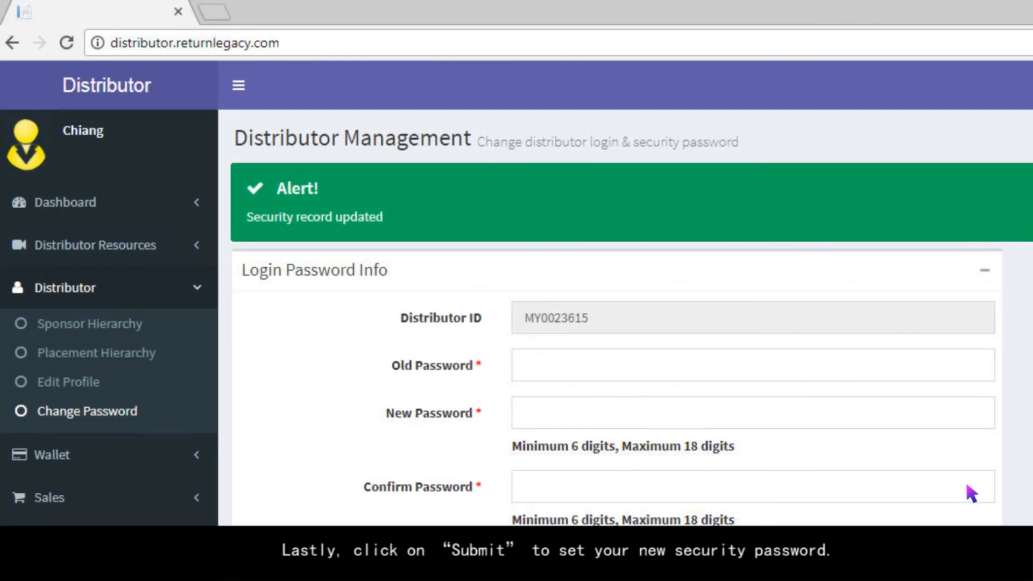